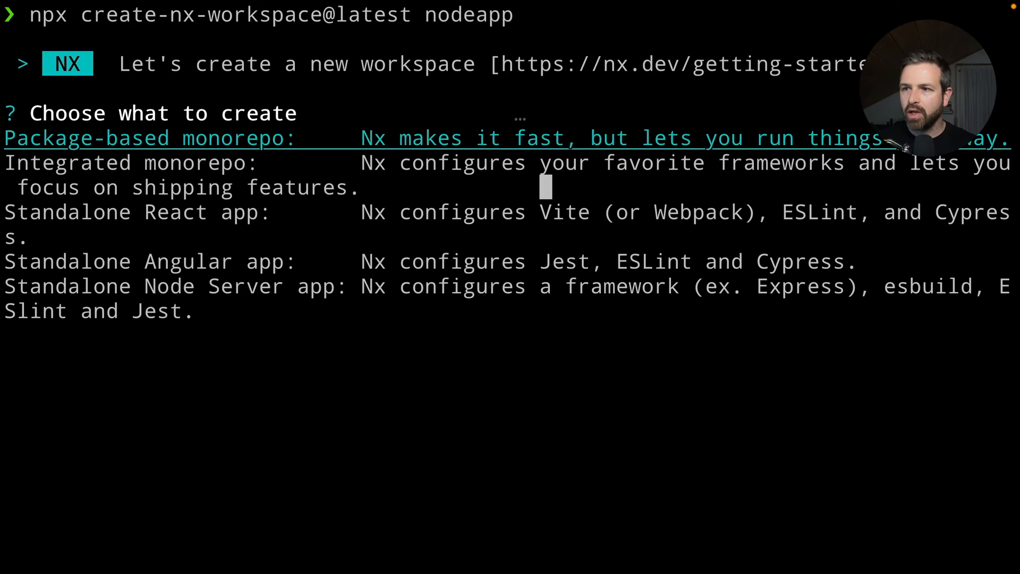
Create the nodeapp workspace as a standalone Node server app using the Fastify framework.
key("Down")
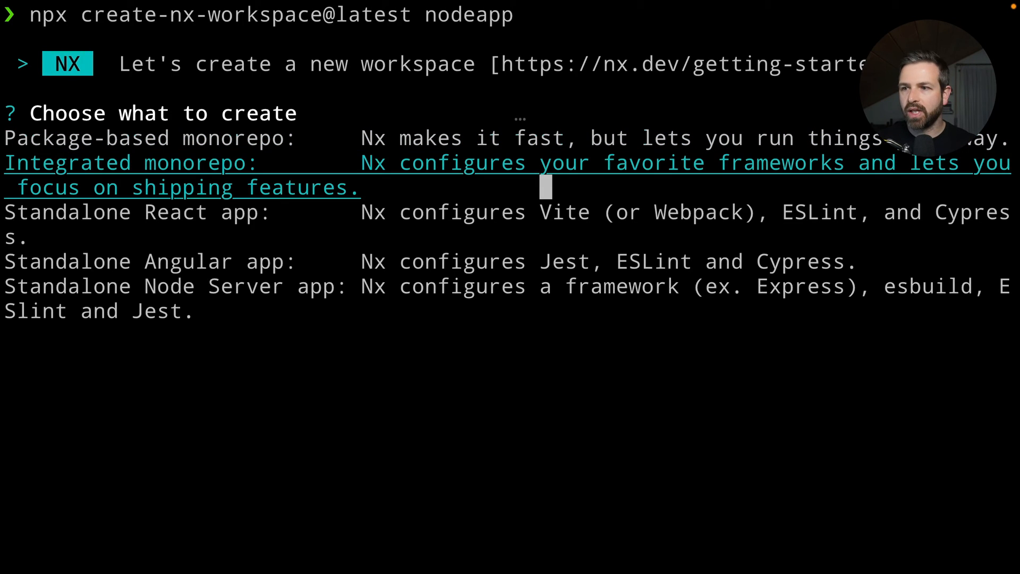
key("down")
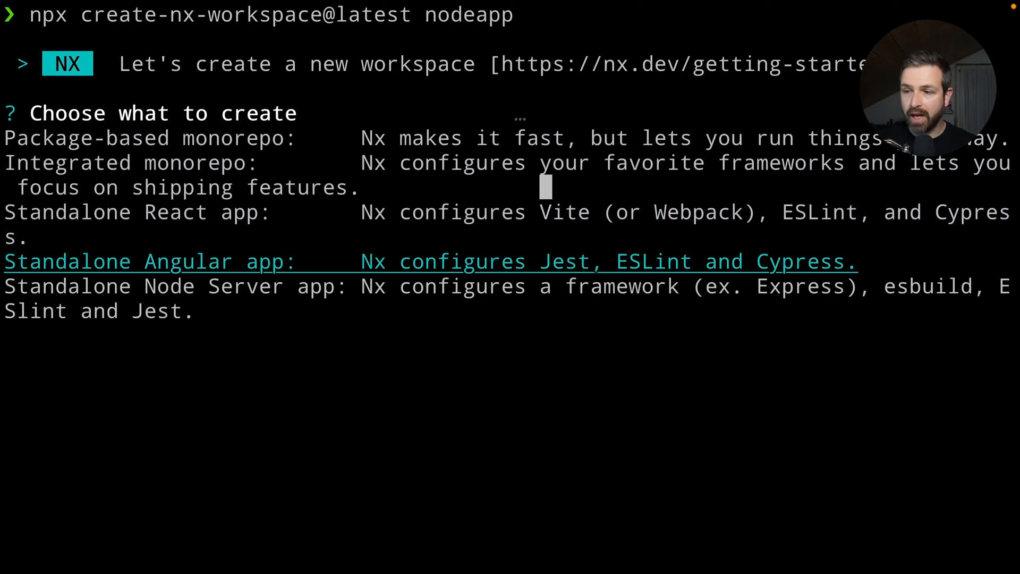
key("Down")
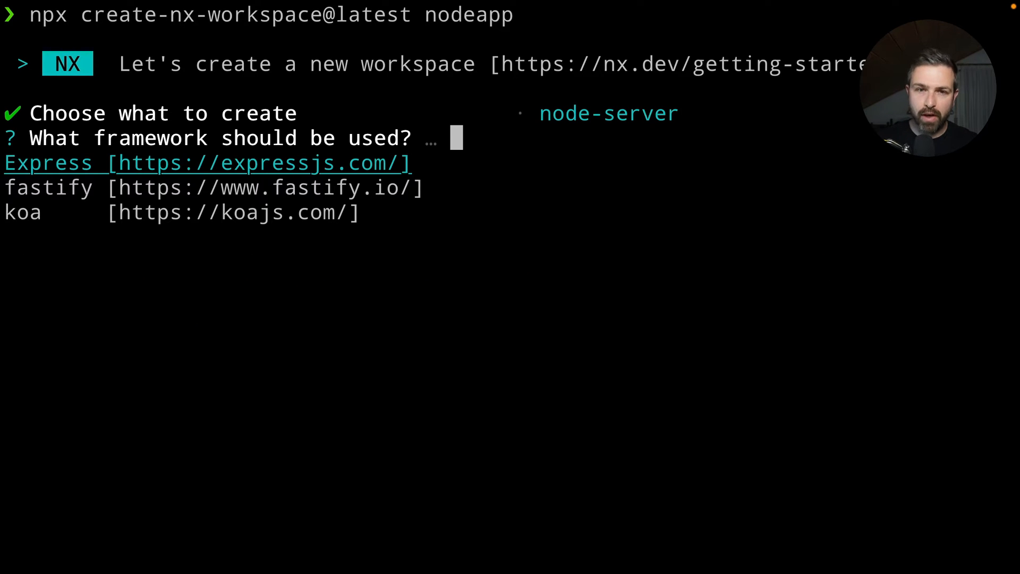
key("down")
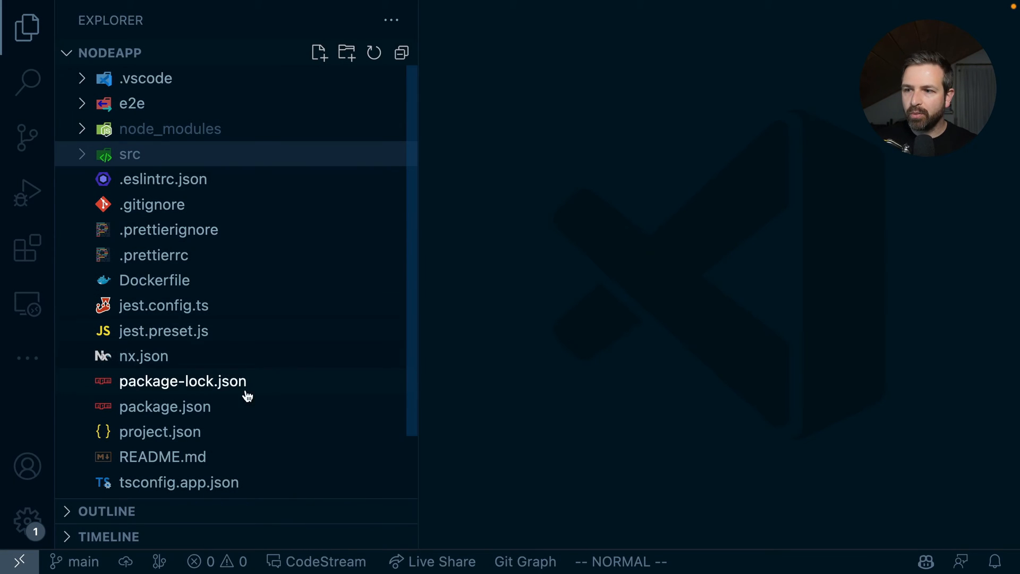
Expand src, open main.ts, and show the integrated terminal panel.
left_click(129, 154)
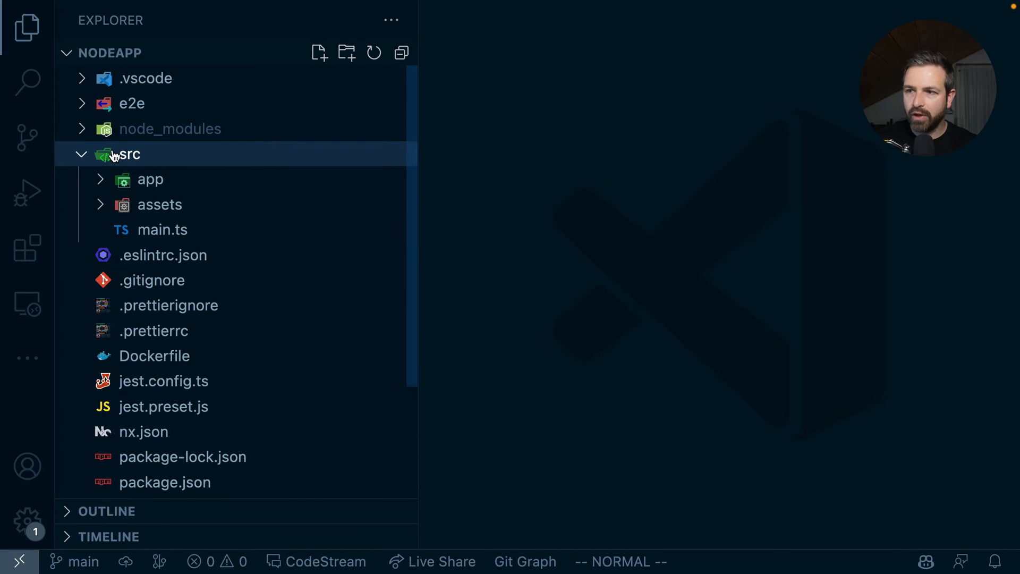
mouse_move(142, 184)
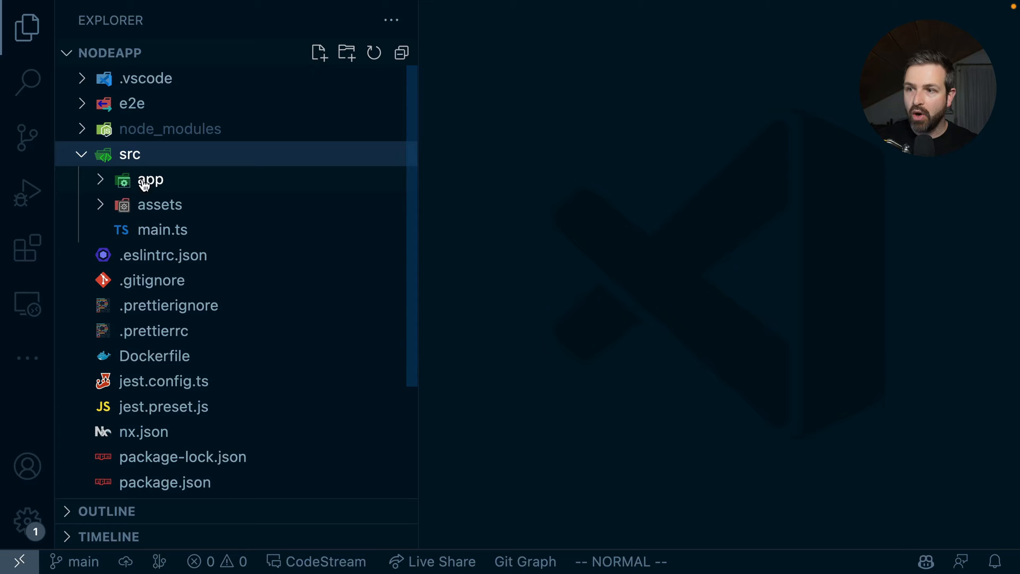
double_click(162, 229)
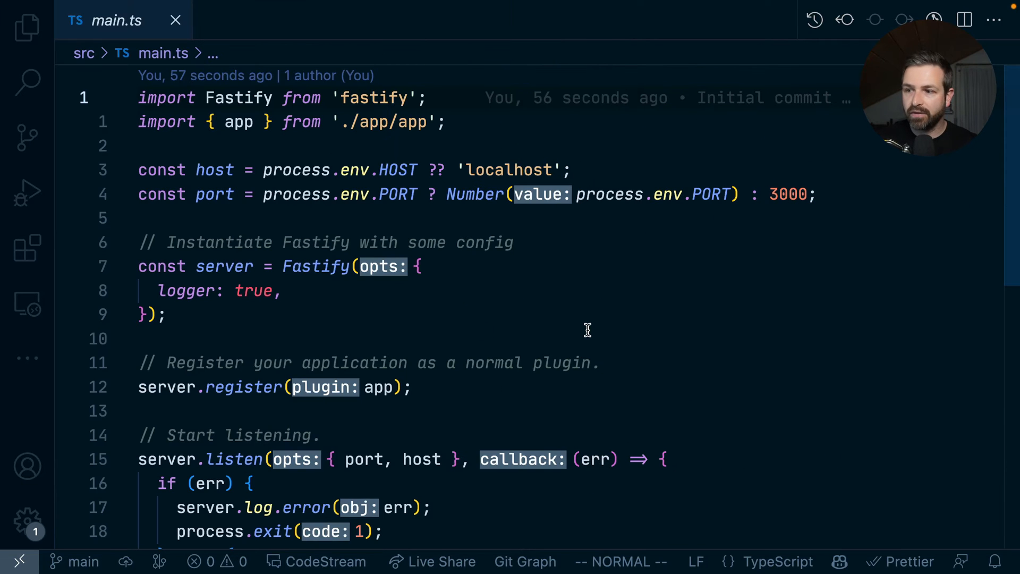
left_click(26, 27)
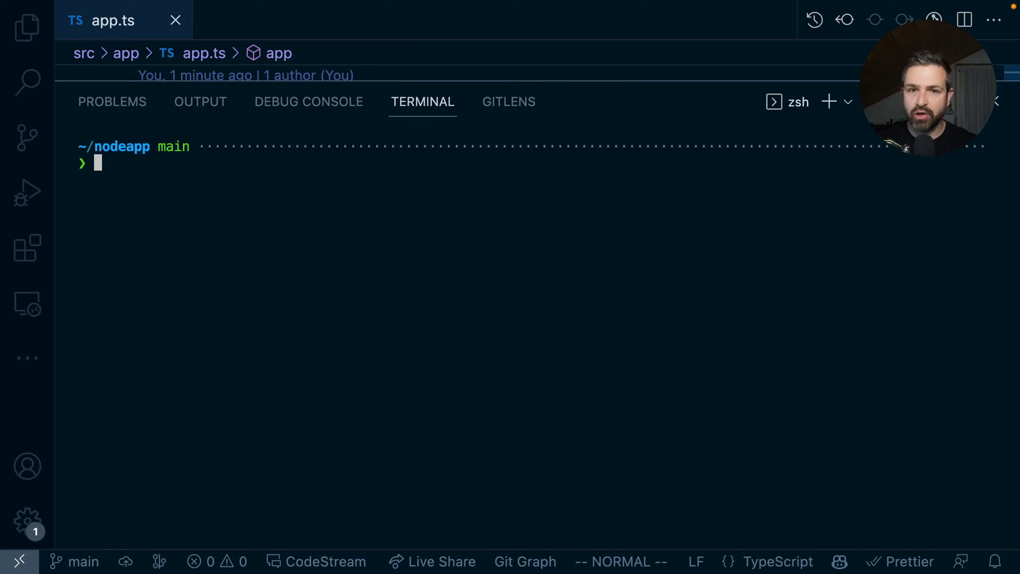
type("npx nx serve")
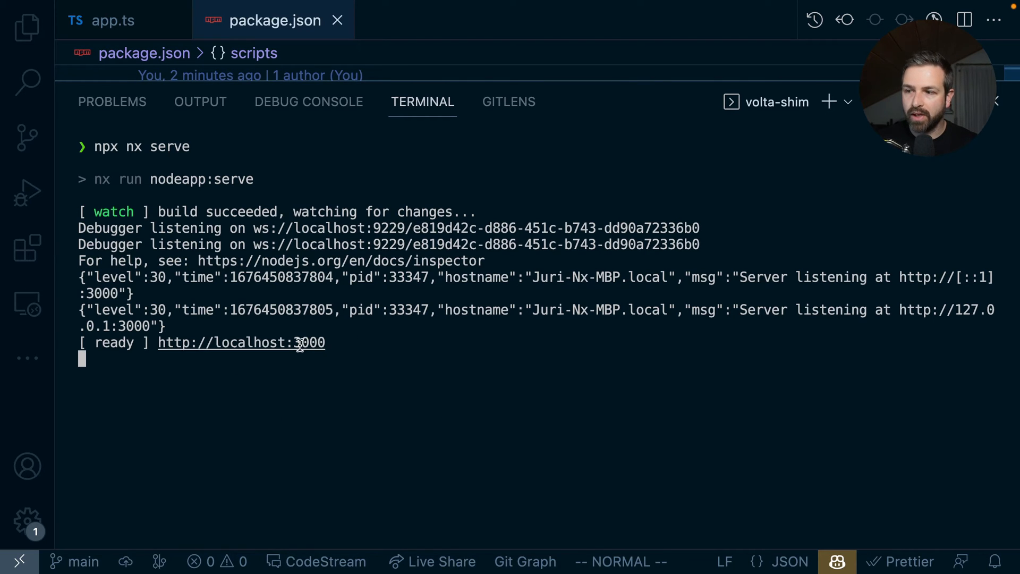
left_click(241, 342)
type("n")
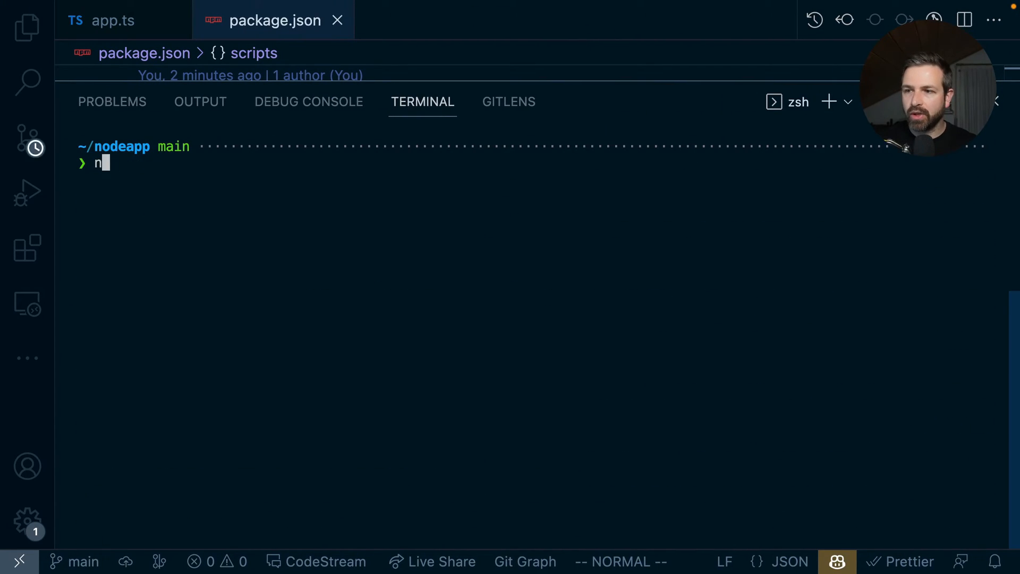
Run the nodeapp unit tests with nx test, then start npx nx build.
type("px nx test")
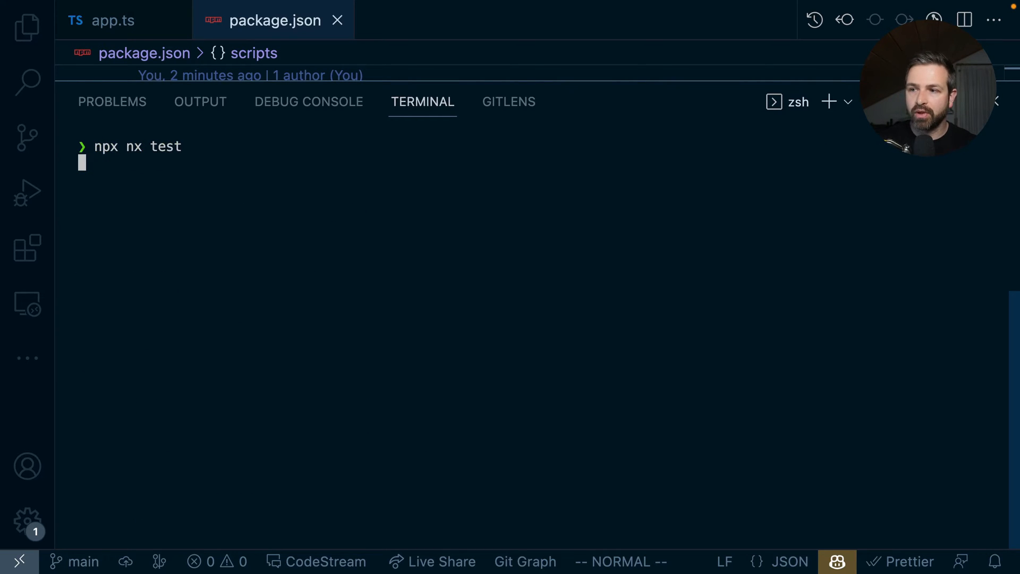
key("enter")
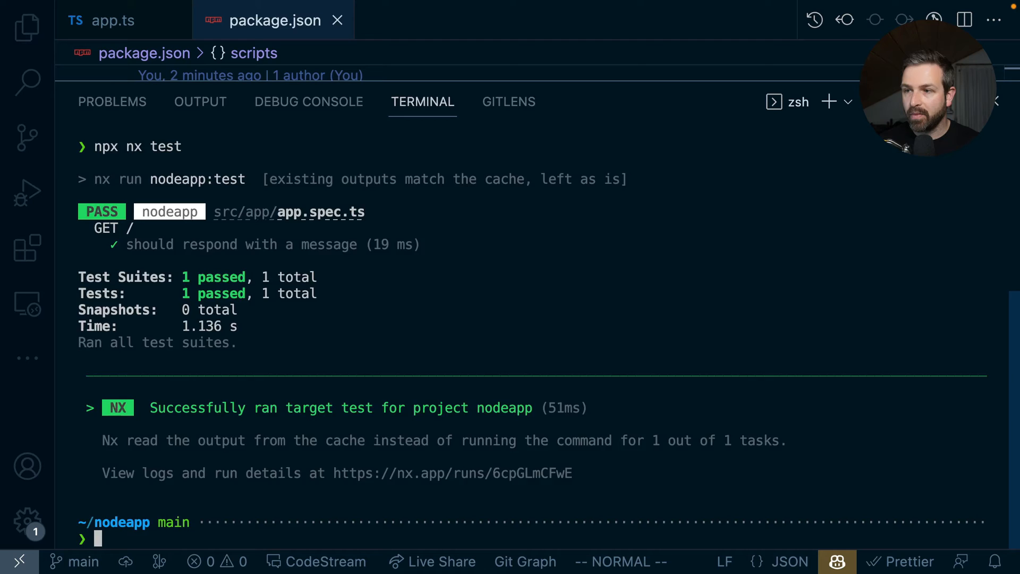
type("npx nx build")
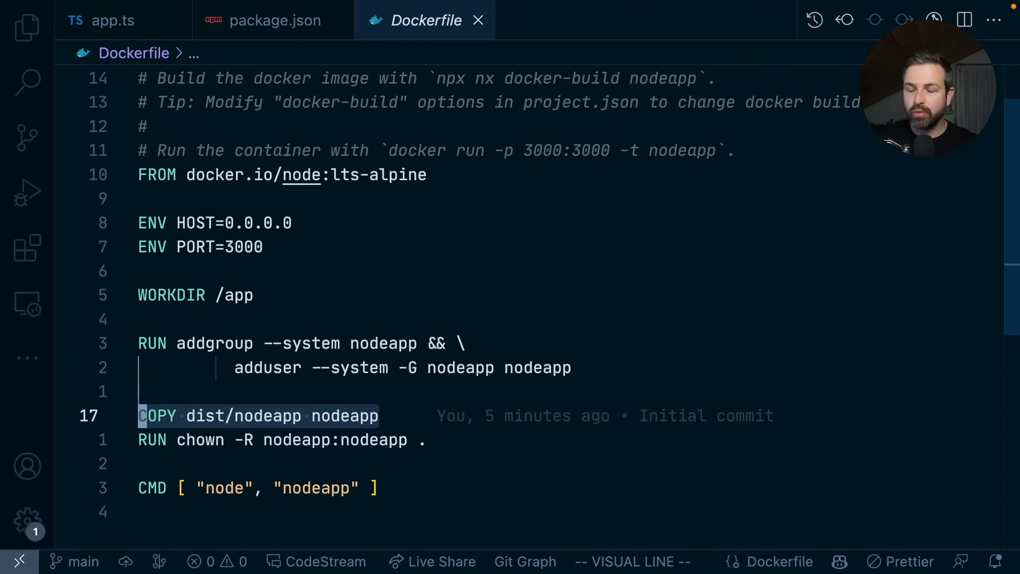
Show the workspace file list and open project.json after reading the Dockerfile.
left_click(26, 27)
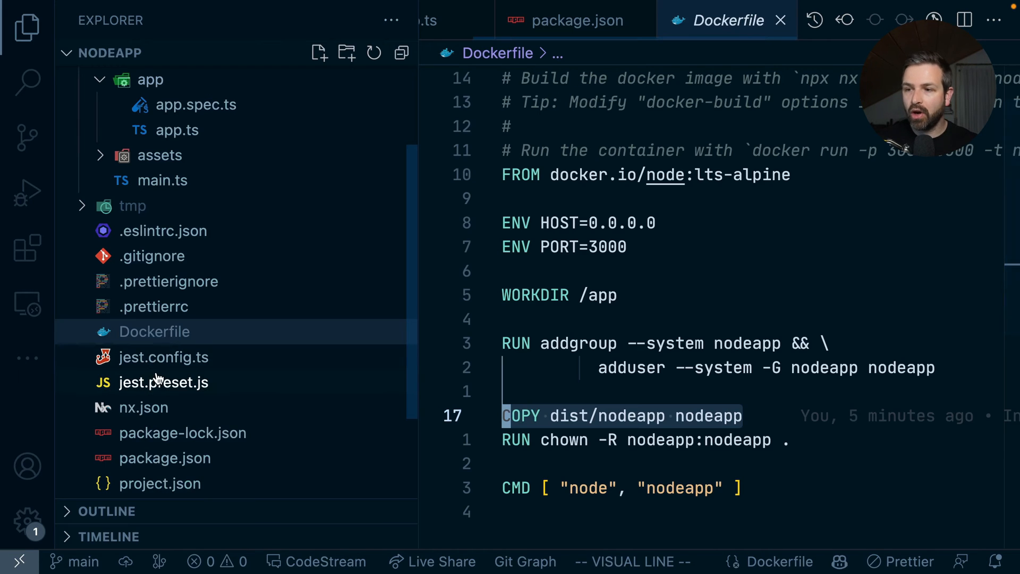
mouse_move(378, 348)
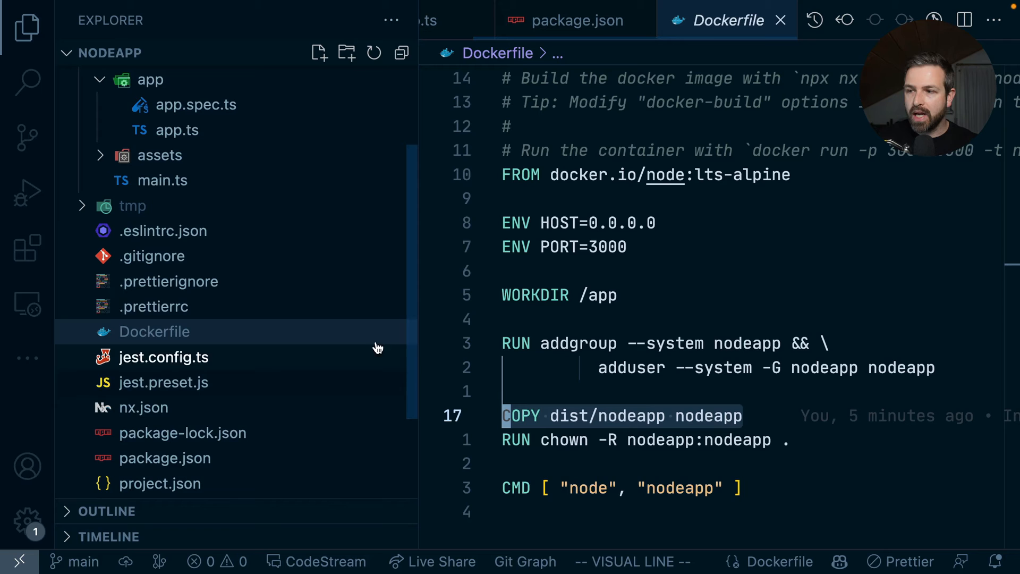
left_click(160, 484)
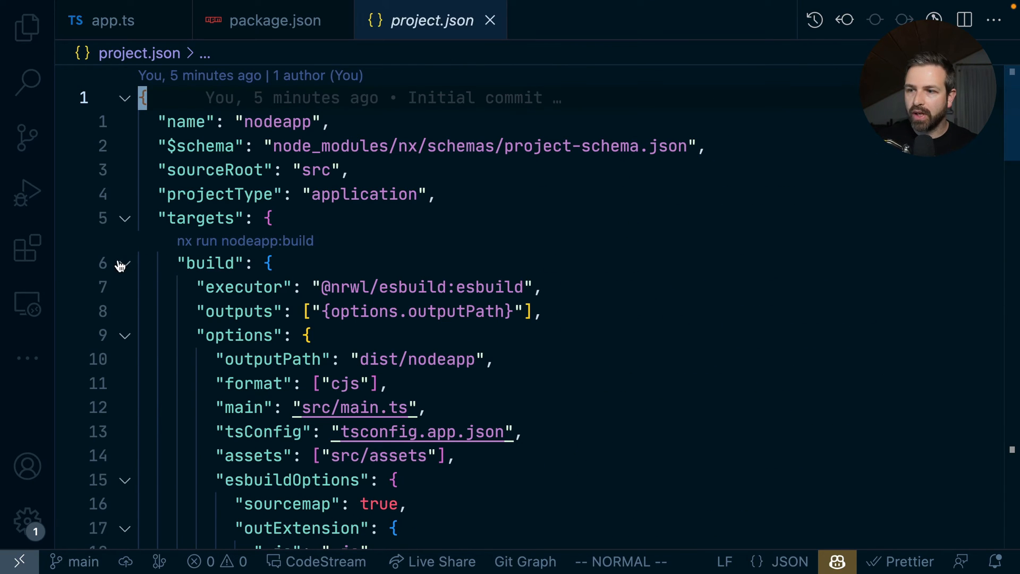
Collapse the build target in project.json and scroll to the serve, lint and test targets.
left_click(125, 263)
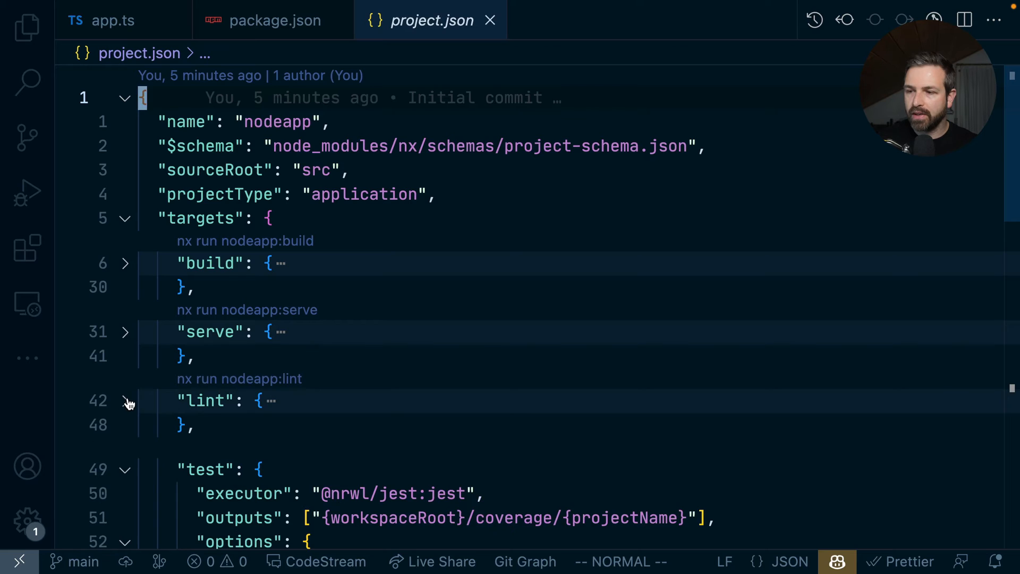
scroll("down", 3)
type("n")
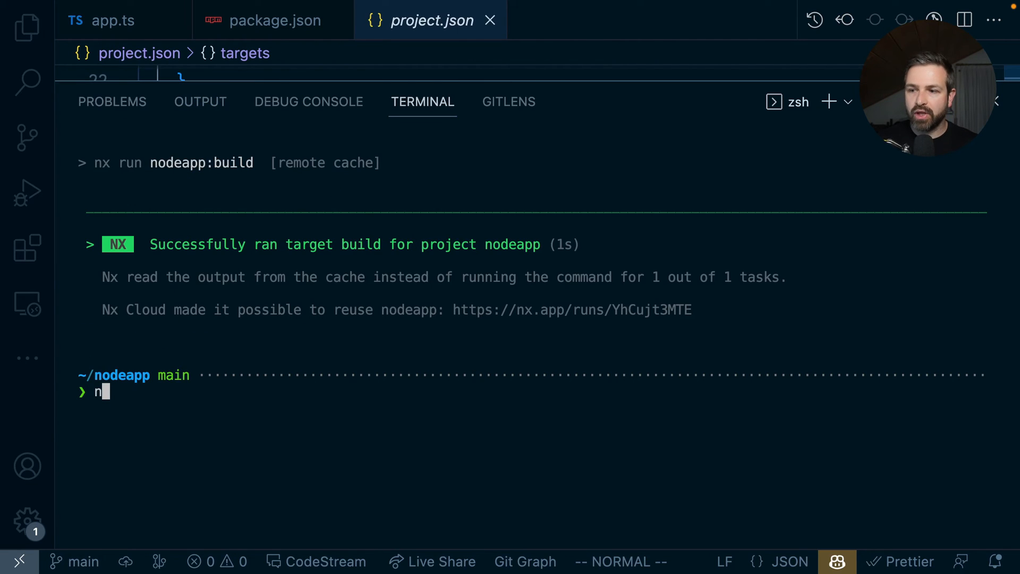
type("px nx docker-build")
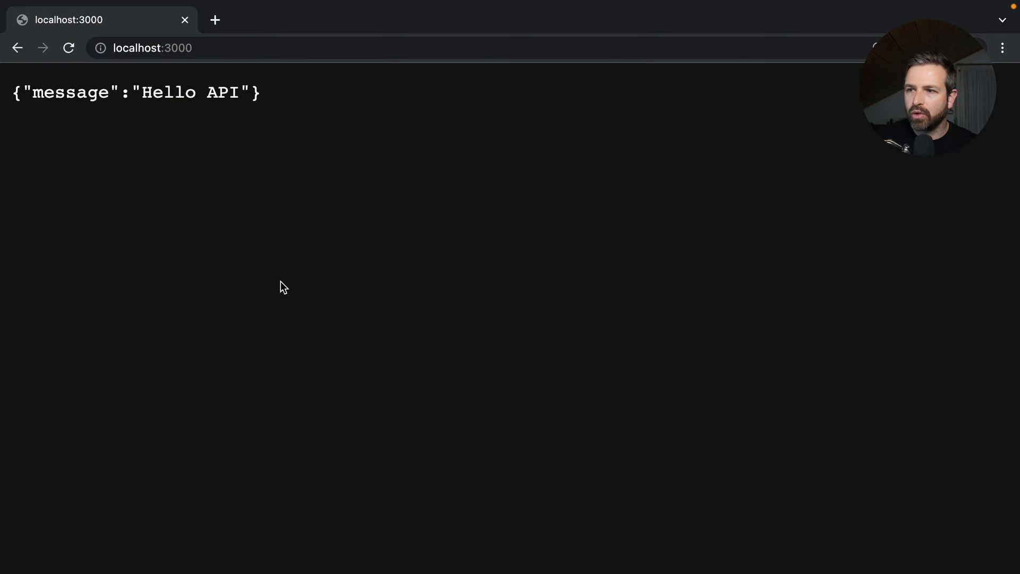
mouse_move(358, 358)
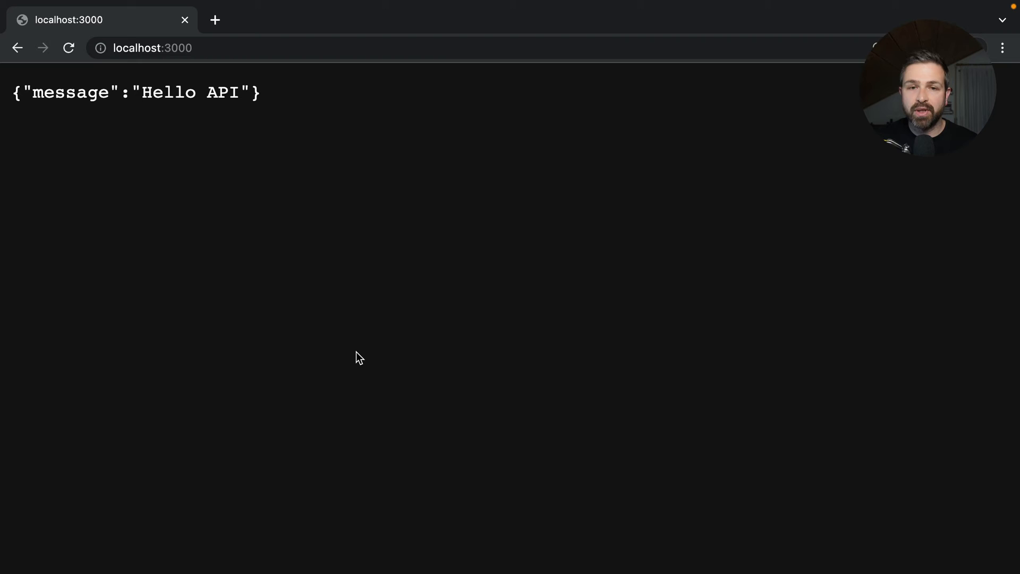
mouse_move(326, 351)
type("mkdi")
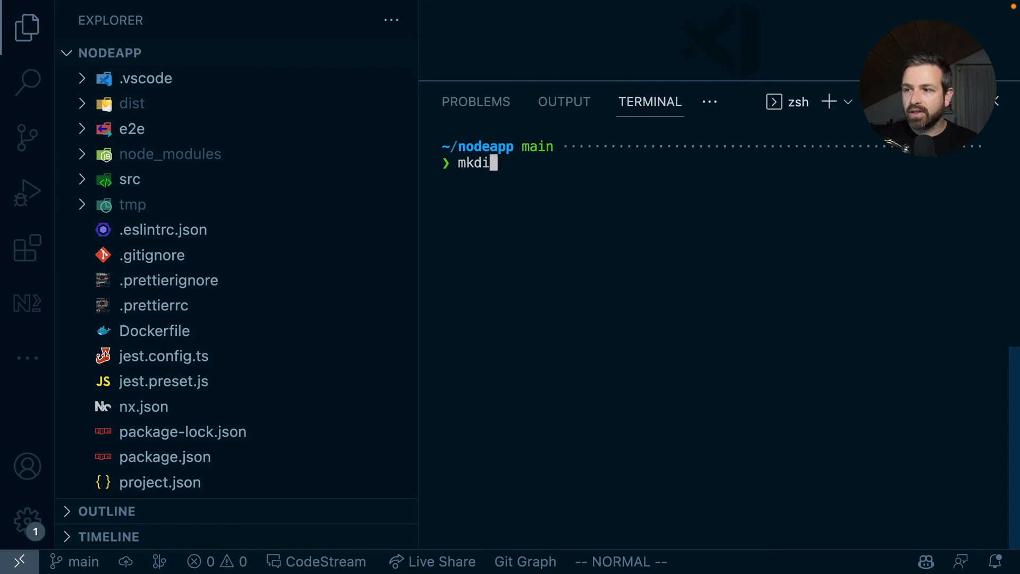
type("r modules")
key("Enter")
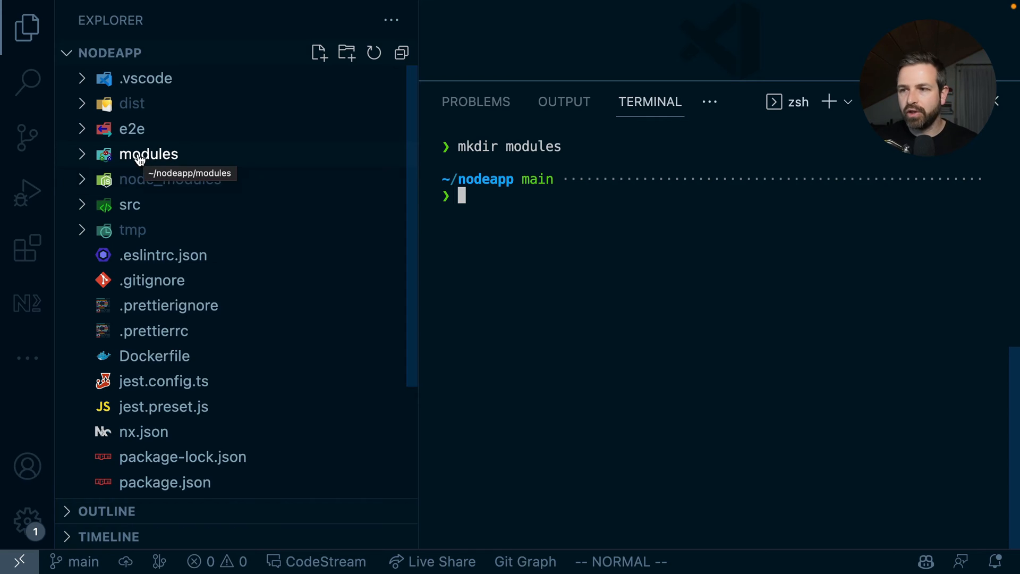
right_click(148, 154)
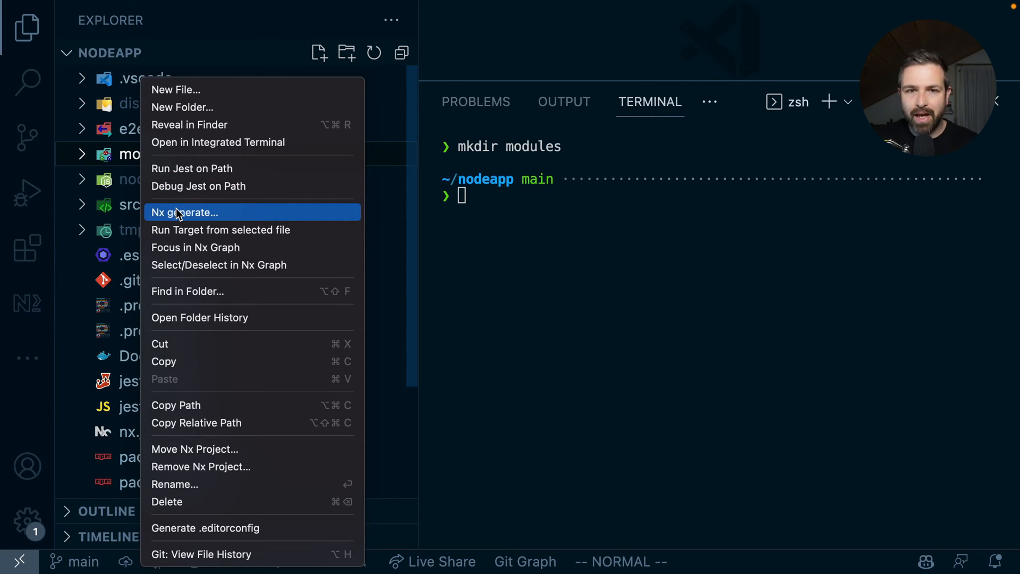
left_click(185, 212)
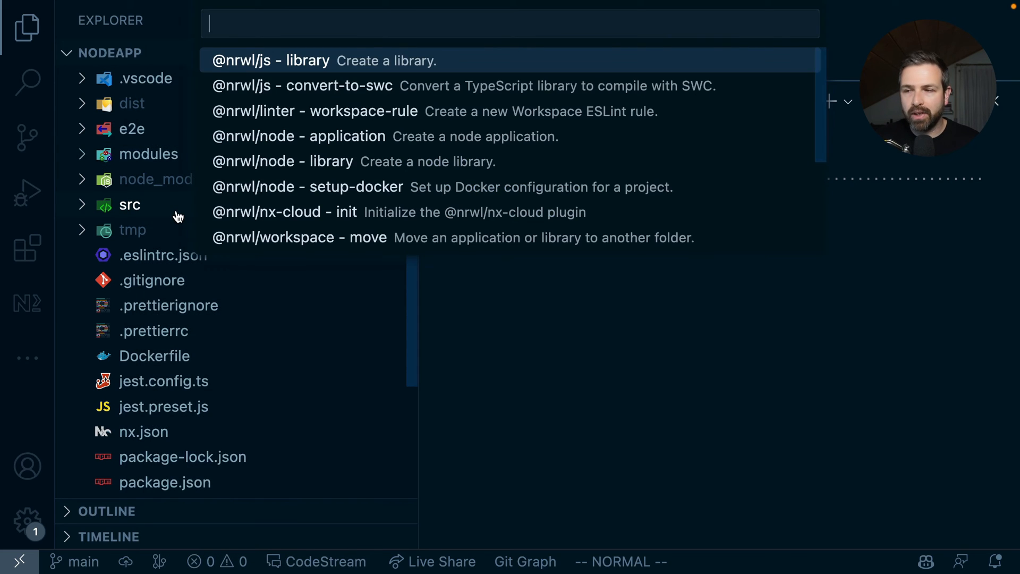
left_click(26, 303)
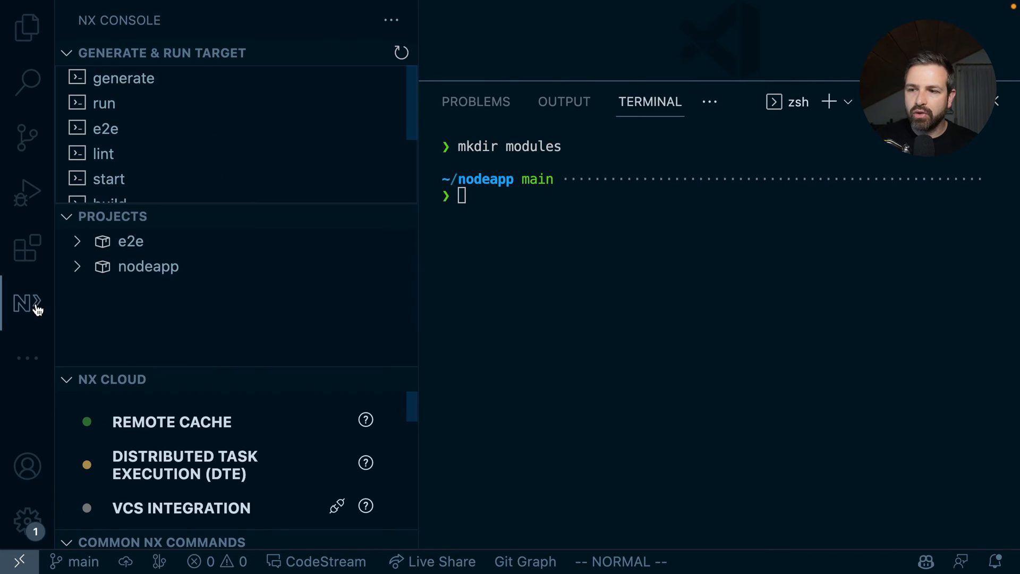
right_click(134, 154)
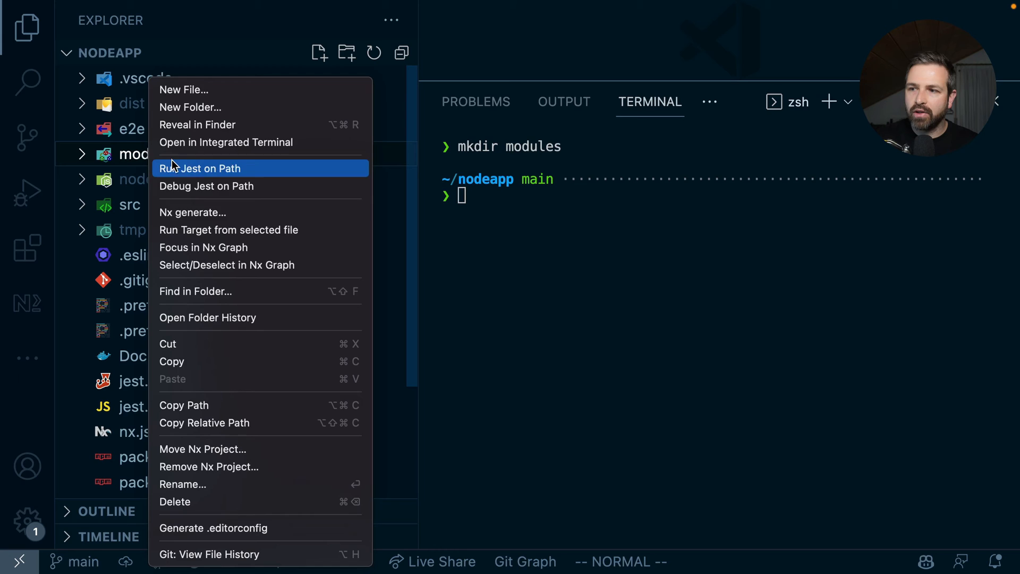
left_click(192, 212)
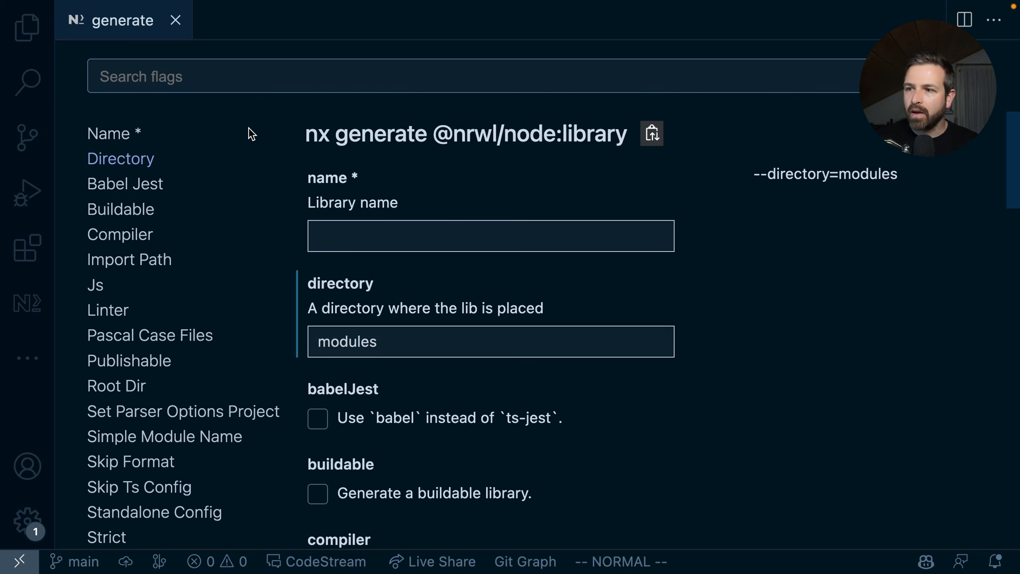
Name the library 'person' and scroll through its Babel Jest, Compiler and Import Path options.
type("person")
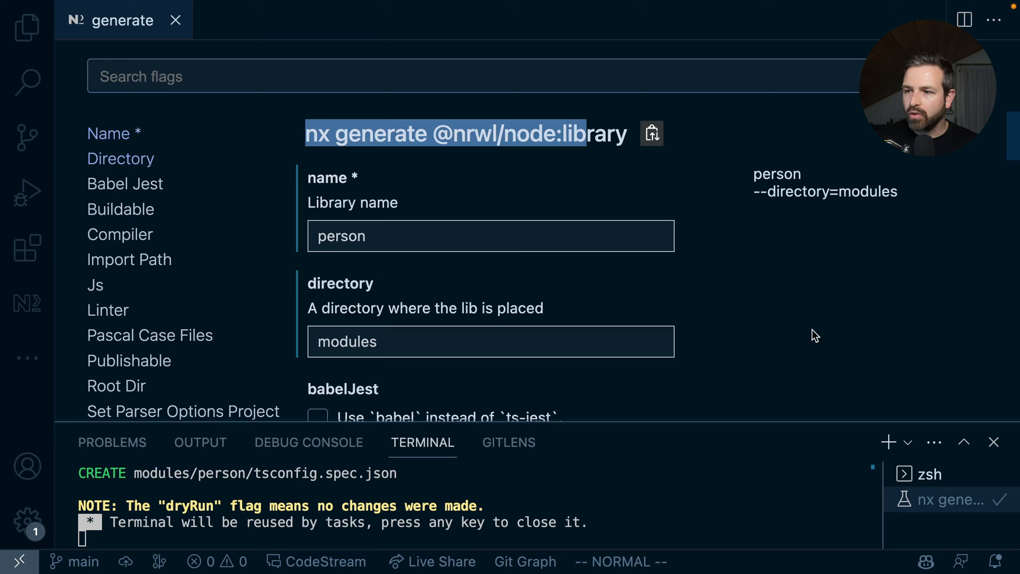
scroll("down", 3)
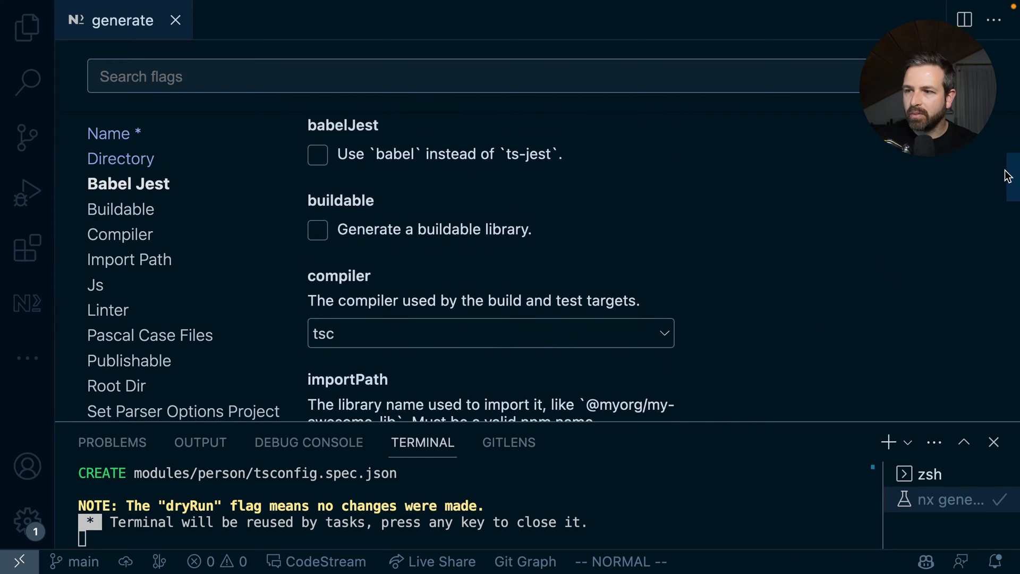
left_click(490, 334)
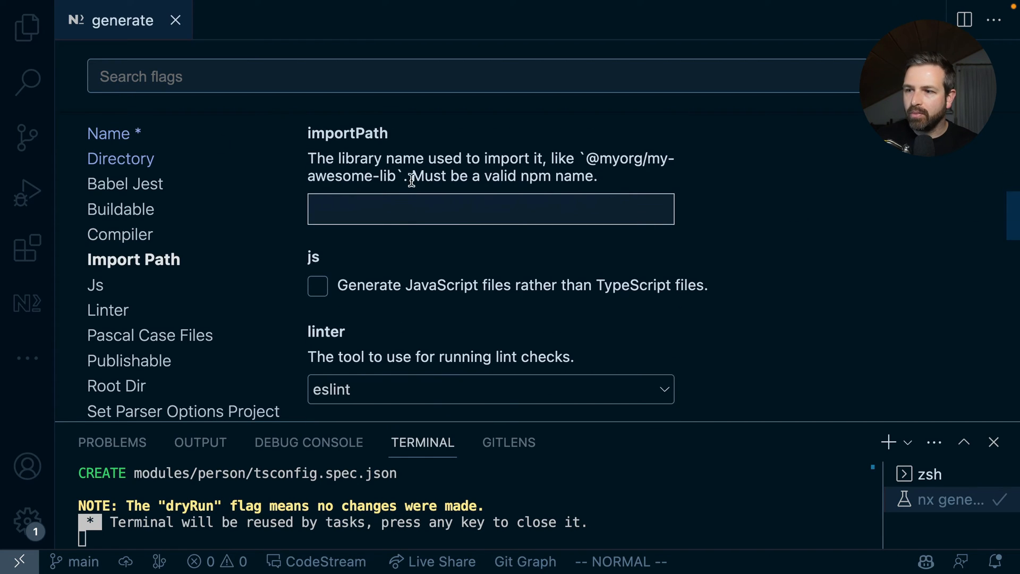
scroll("down", 3)
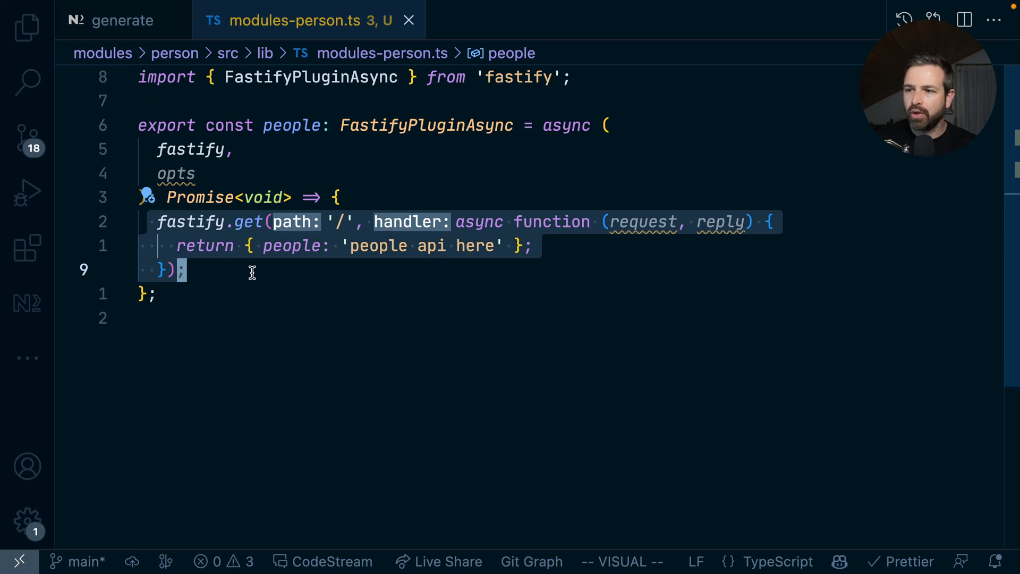
Dismiss the generator form and open the person library's index.ts from the Explorer.
key("Escape")
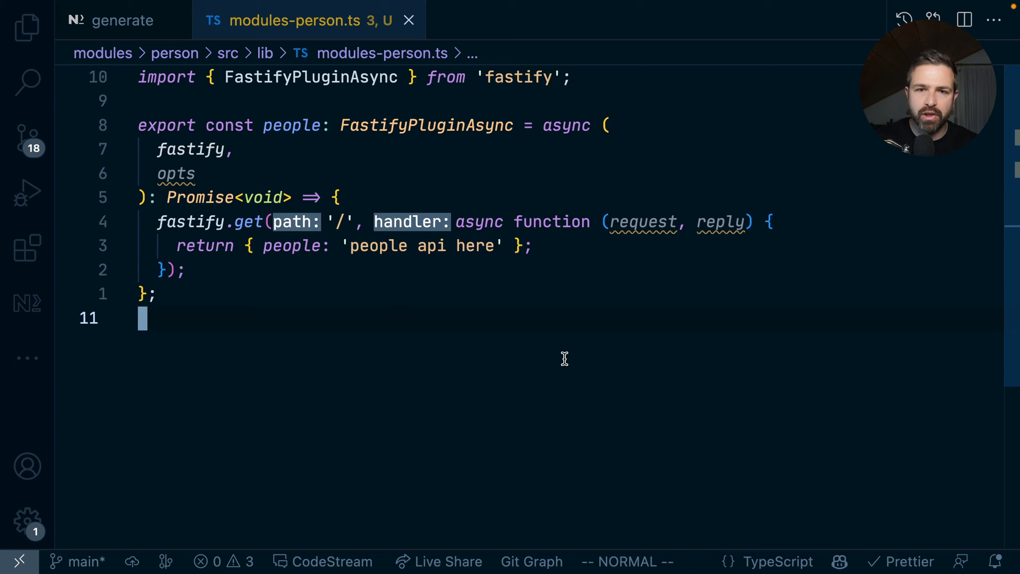
left_click(26, 27)
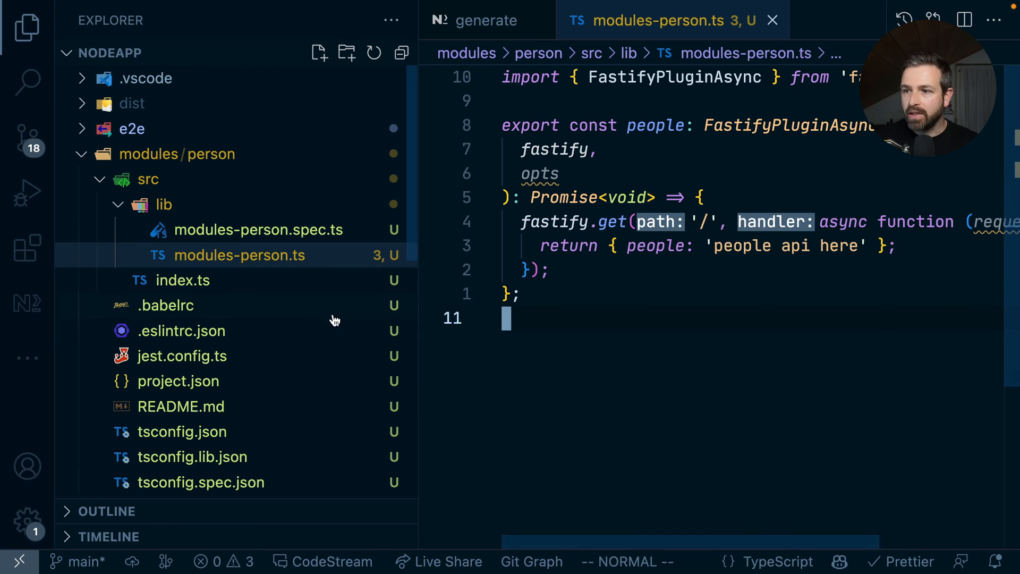
left_click(183, 280)
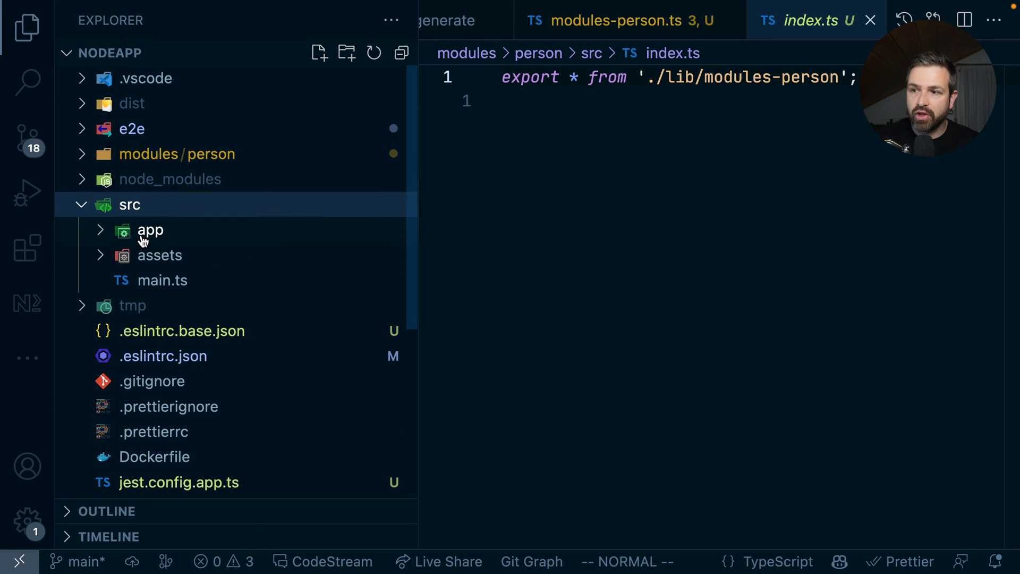
left_click(151, 230)
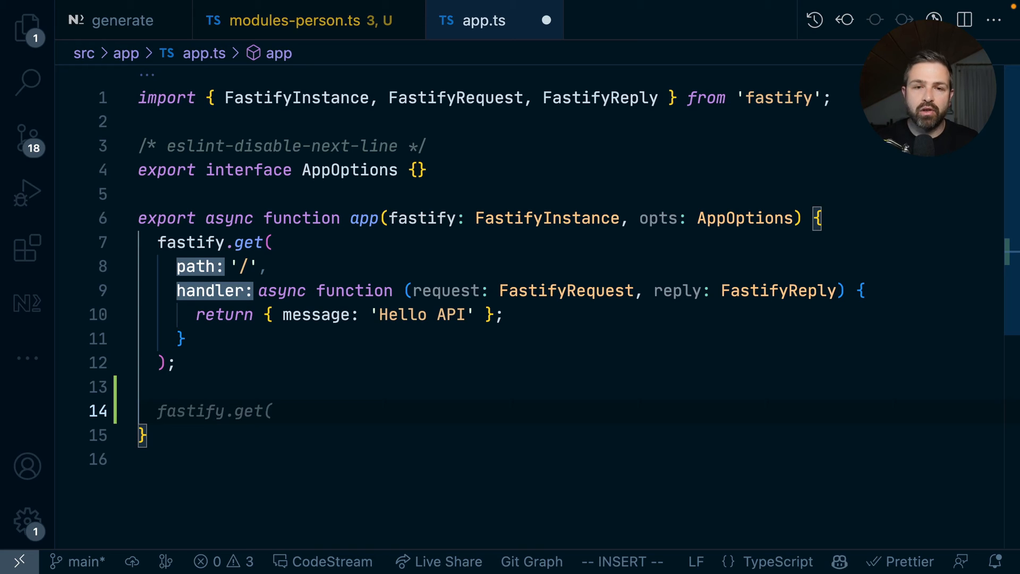
key("Escape")
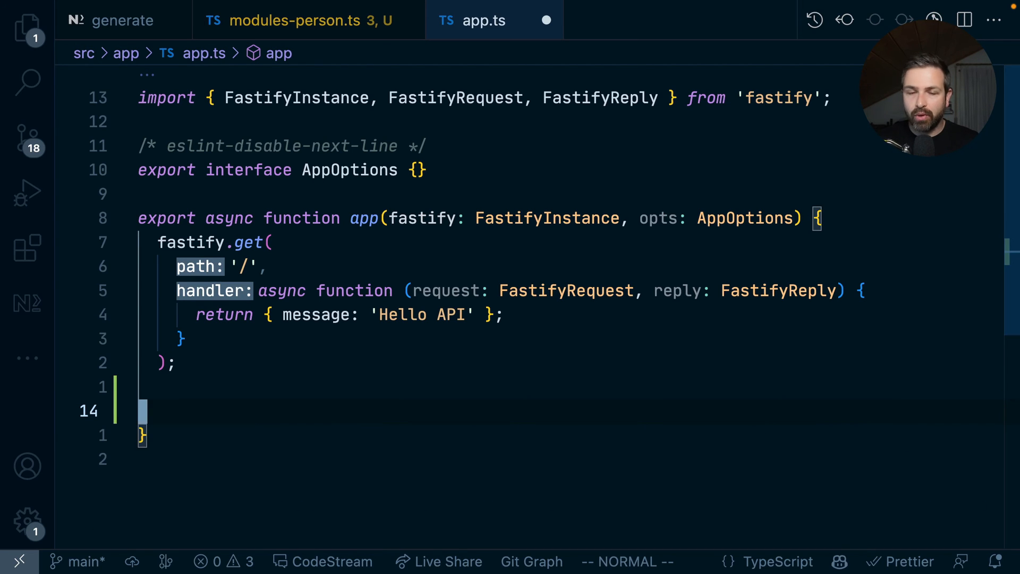
left_click(27, 35)
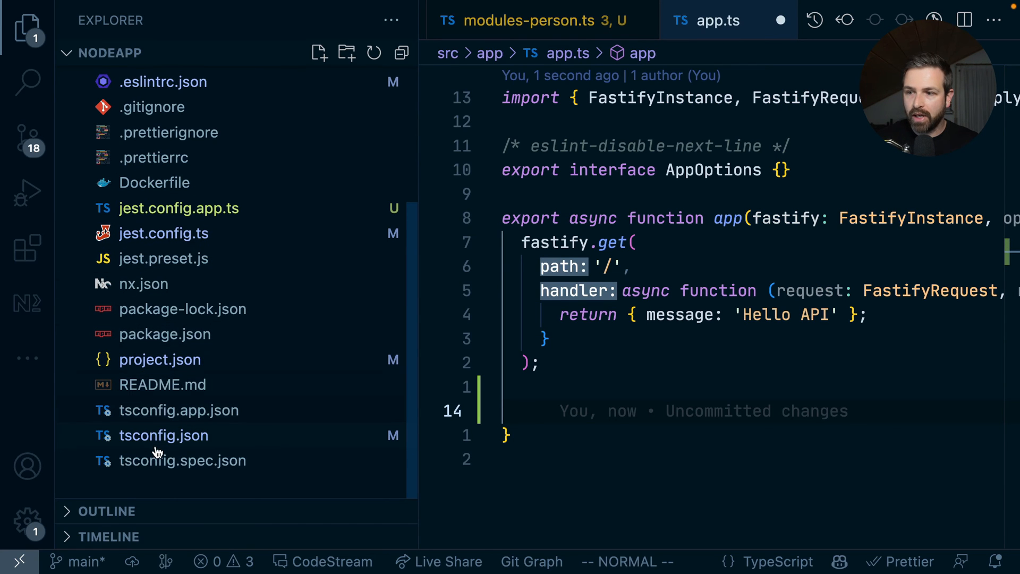
left_click(165, 436)
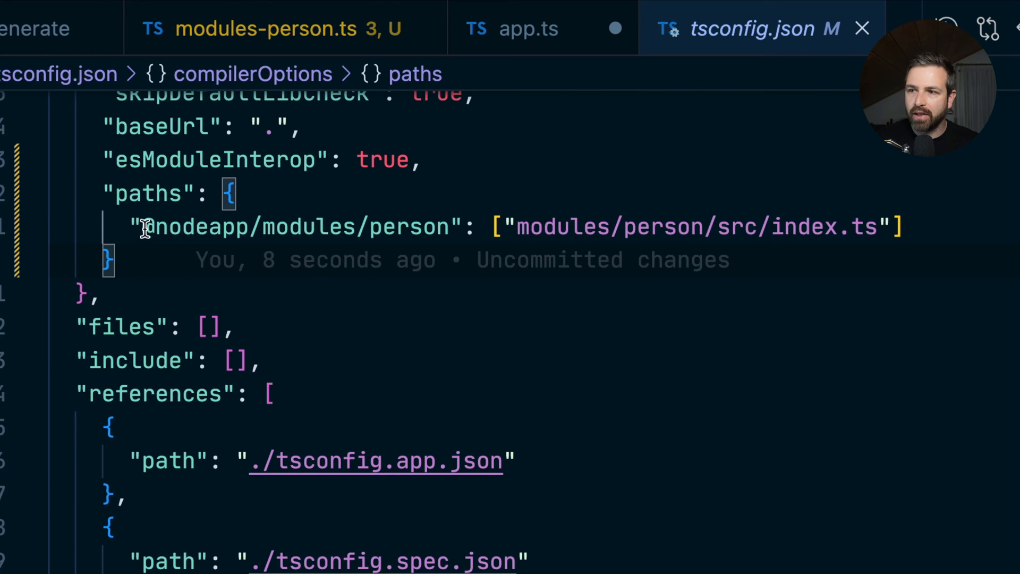
left_click(514, 29)
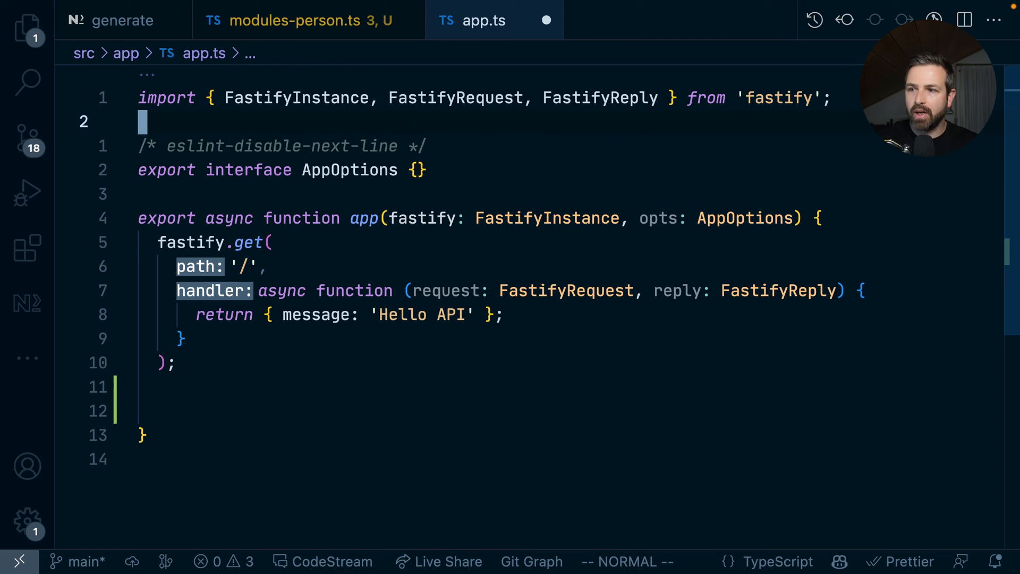
type("import {  } from '@nodeapp/modules/person'")
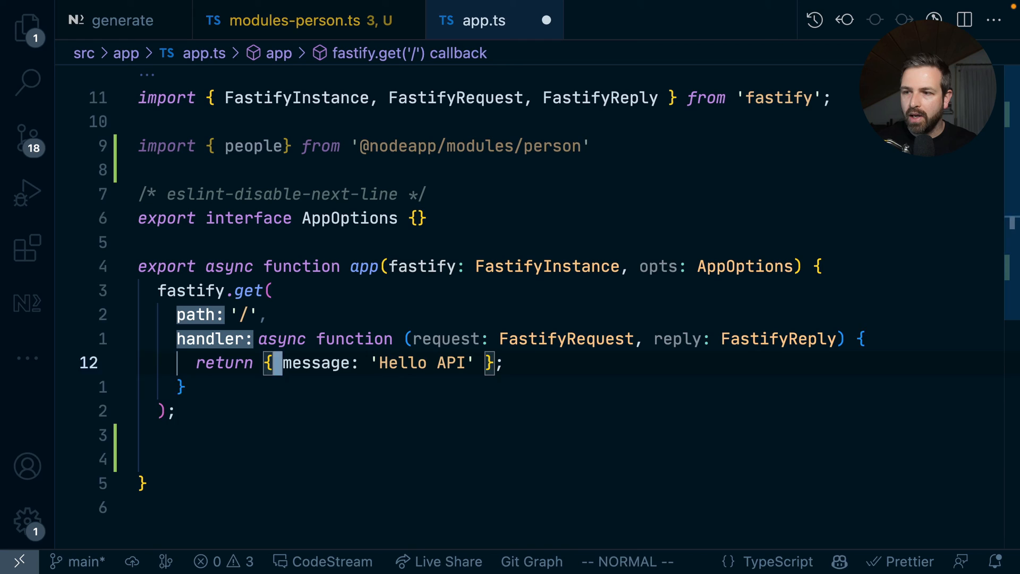
type("fastify.register(people, { prefix: 'people' });")
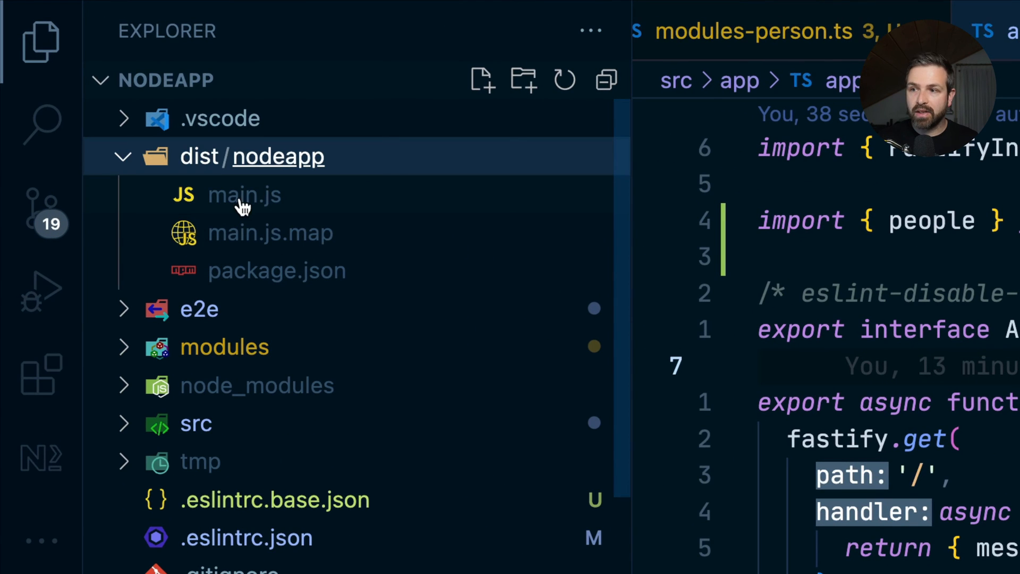
Open dist/nodeapp/main.js and expand the modules/person folder in the Explorer.
left_click(245, 194)
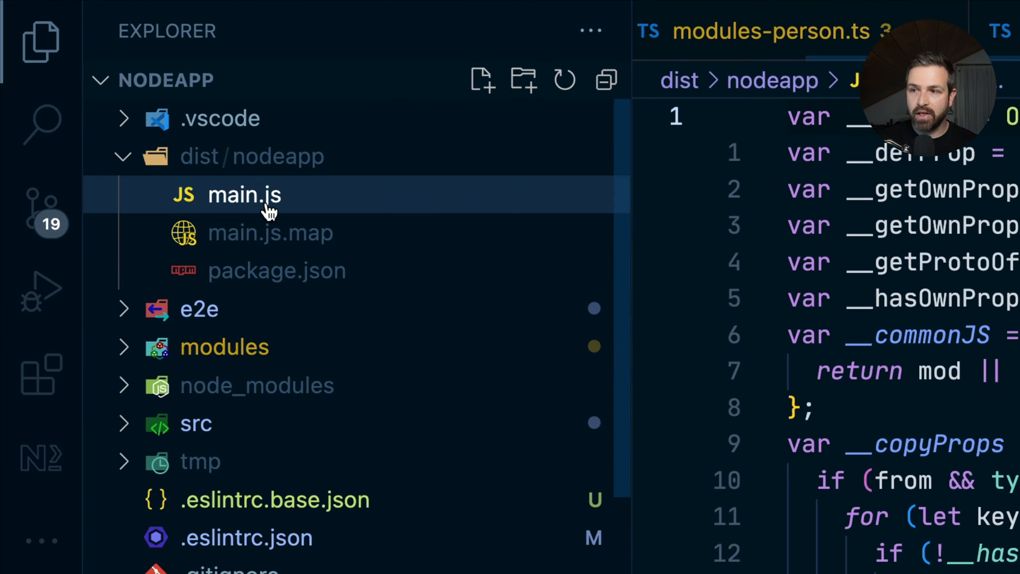
mouse_move(252, 244)
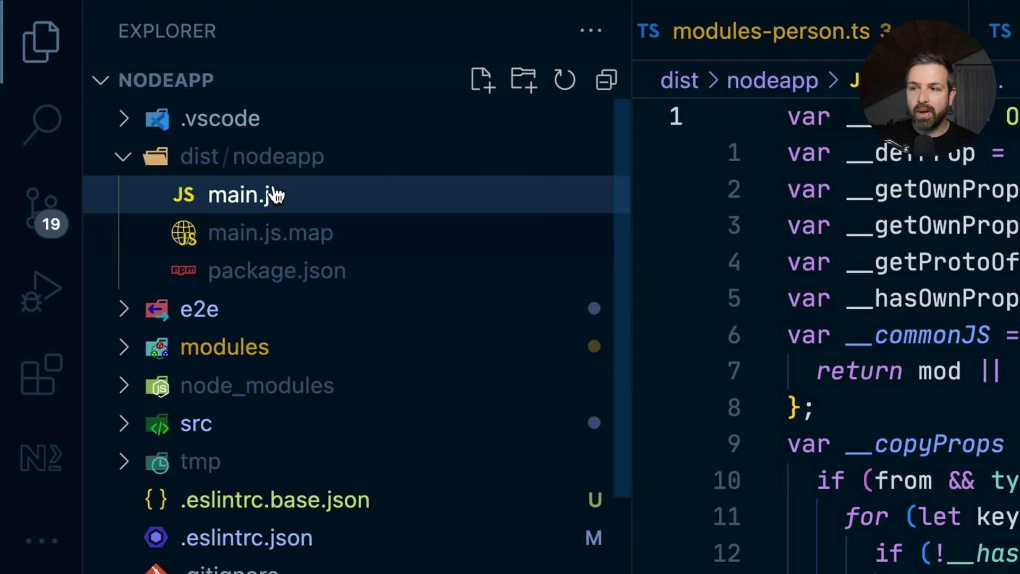
left_click(223, 346)
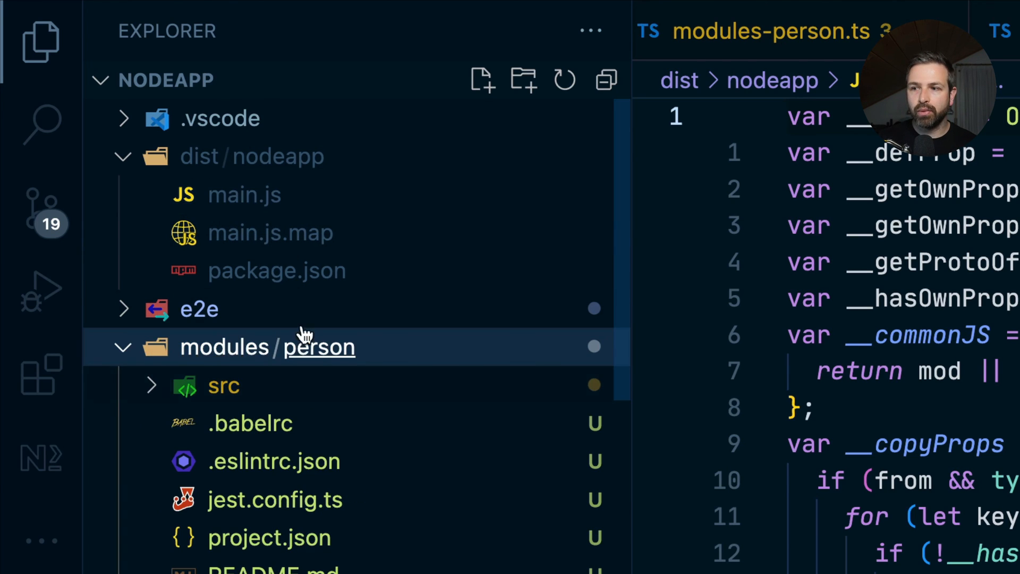